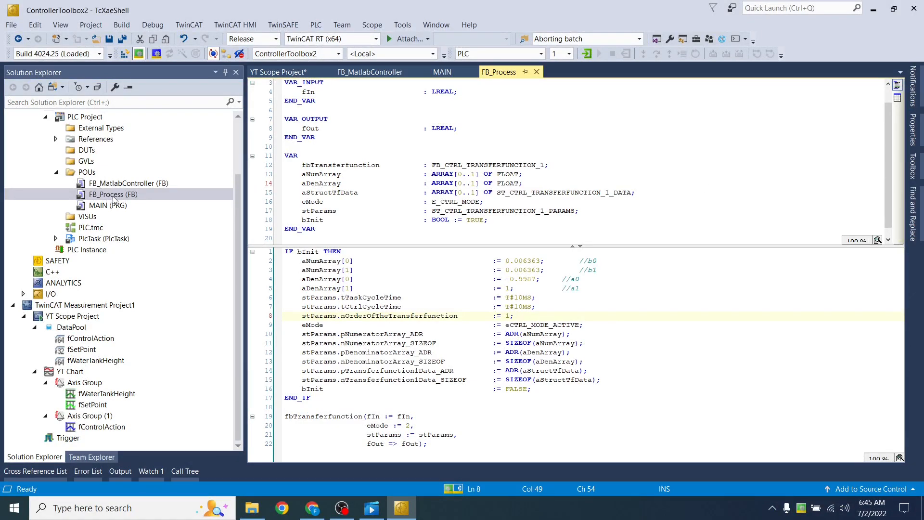
- Review FB_Process: its fbTransferfunction instance, fIn input, stParams assignment and fOut output
left_click(113, 194)
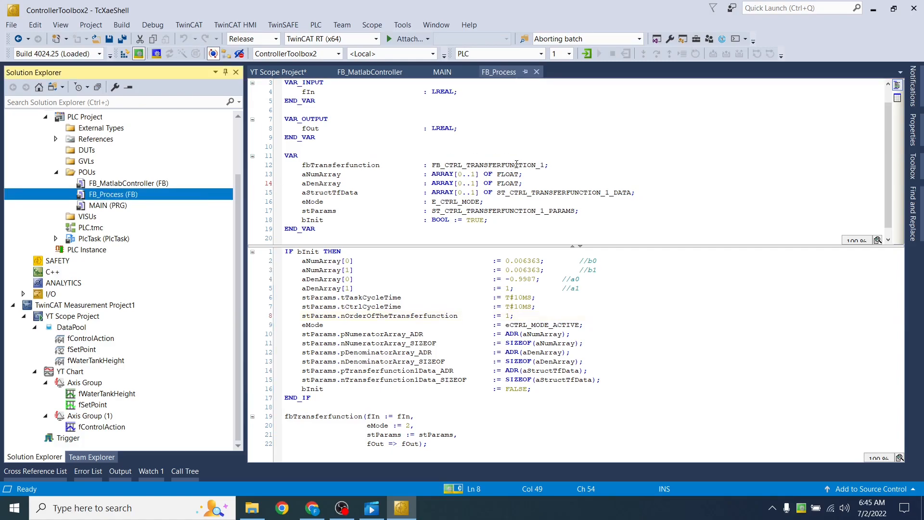
double_click(487, 164)
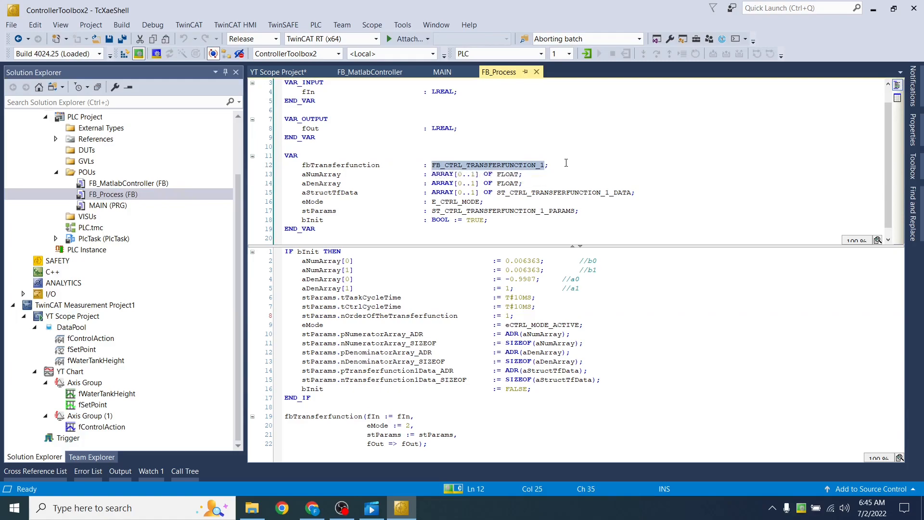
mouse_move(496, 160)
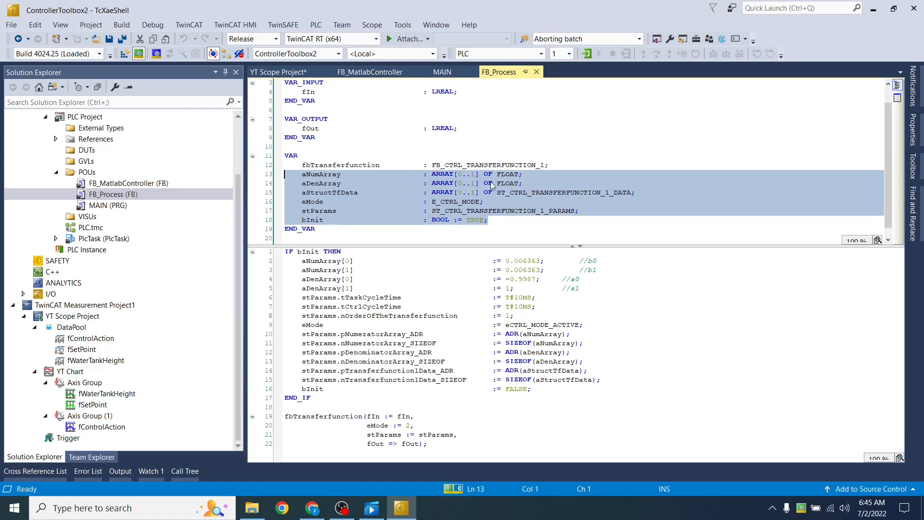
left_click(329, 165)
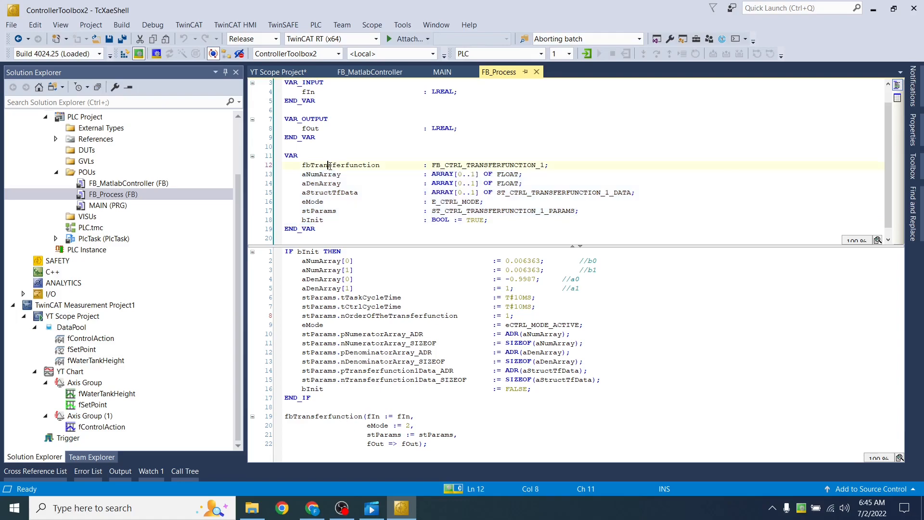
double_click(340, 165)
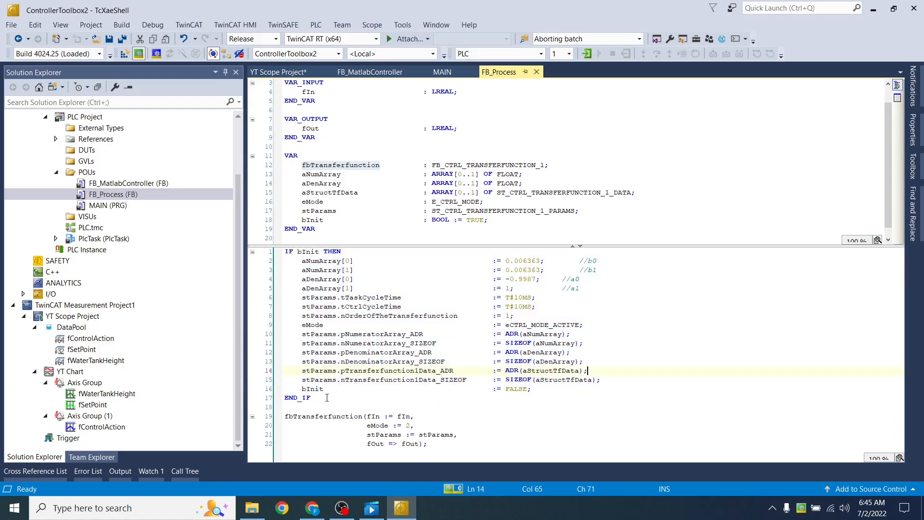
mouse_move(563, 398)
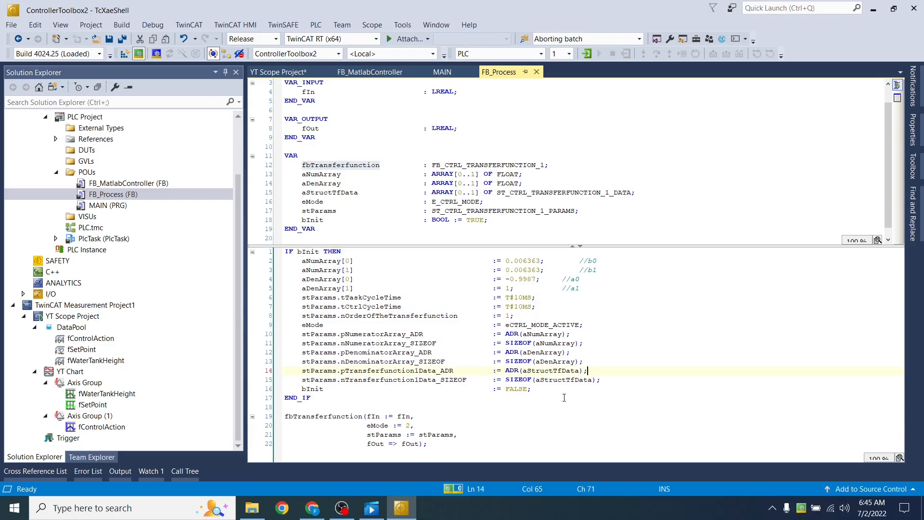
mouse_move(593, 287)
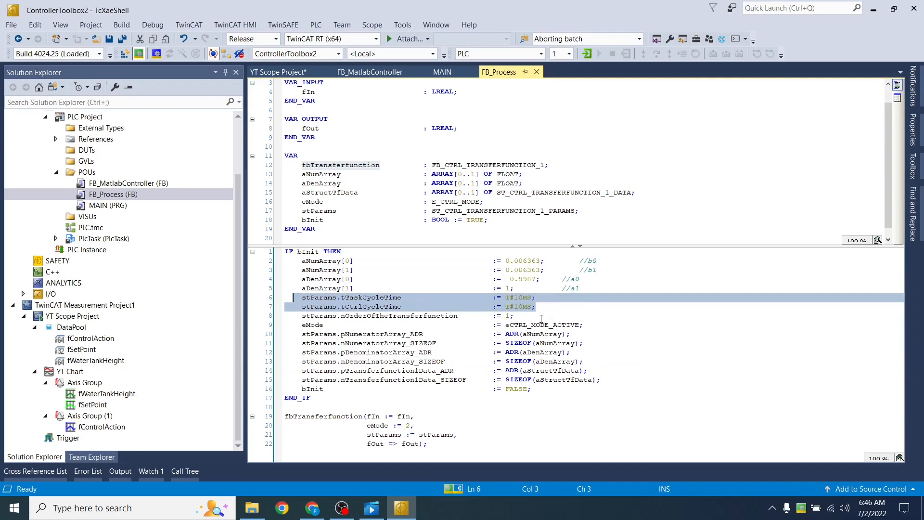
left_click(377, 316)
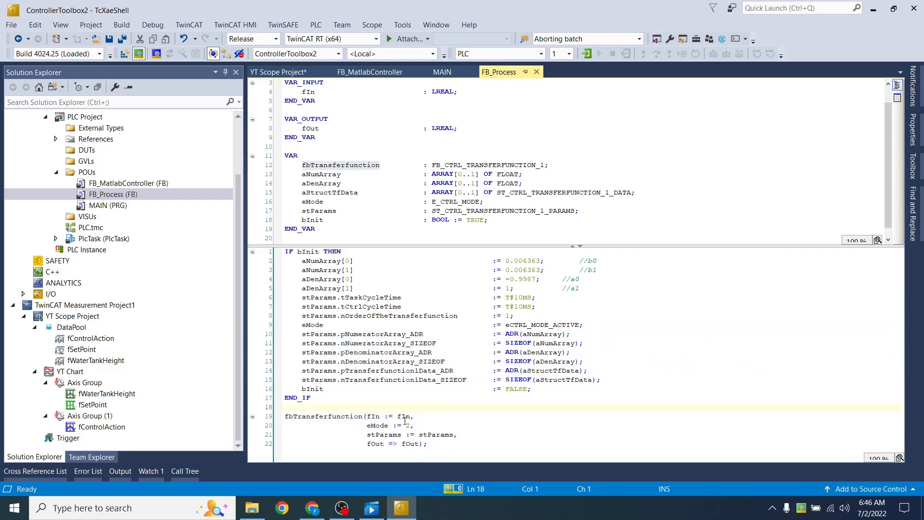
double_click(403, 416)
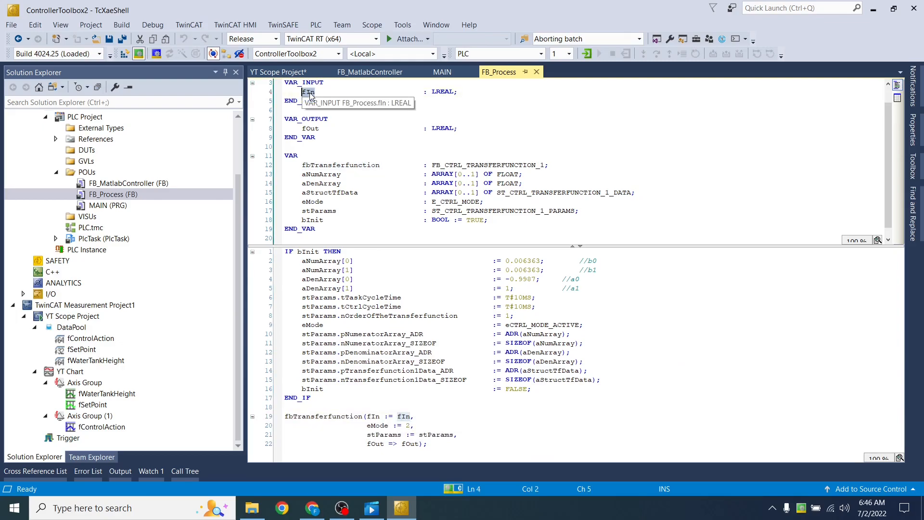
mouse_move(433, 438)
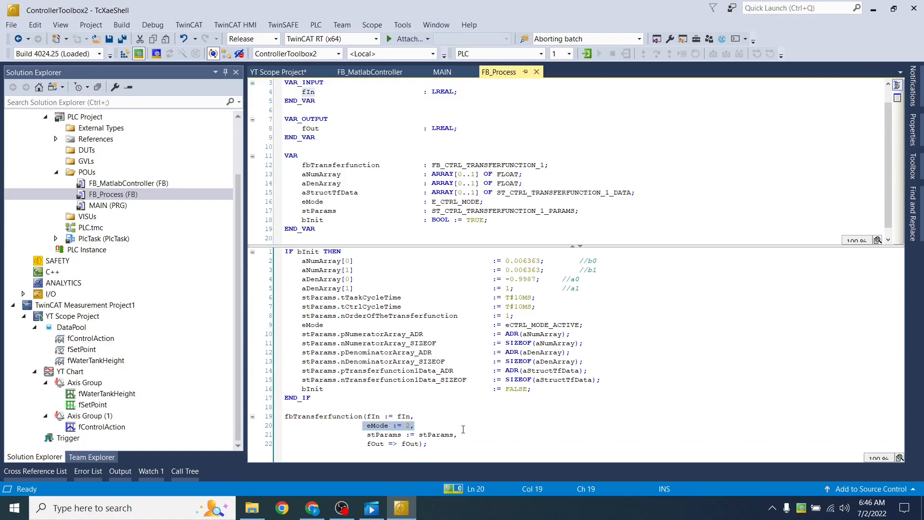
left_click(412, 434)
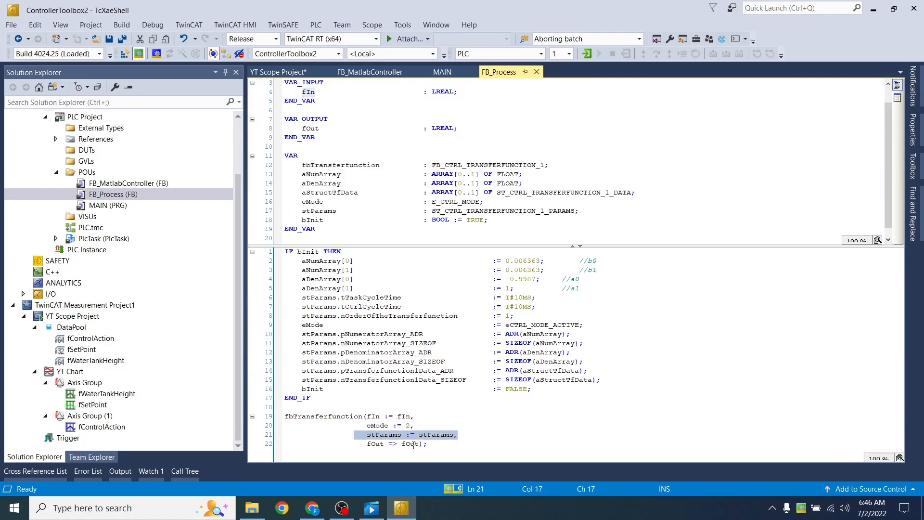
left_click(331, 416)
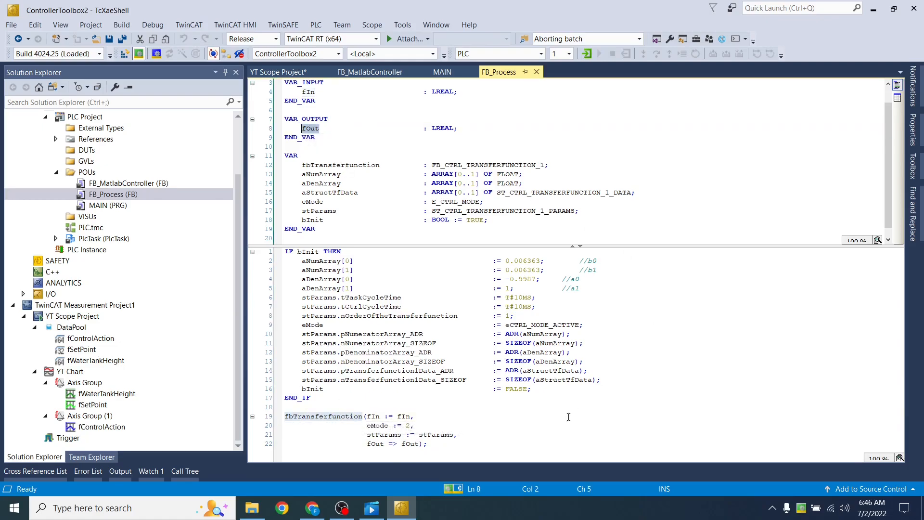
- Scroll FB_MatlabController's header down to the In1, In2 inputs and y output
left_click(370, 72)
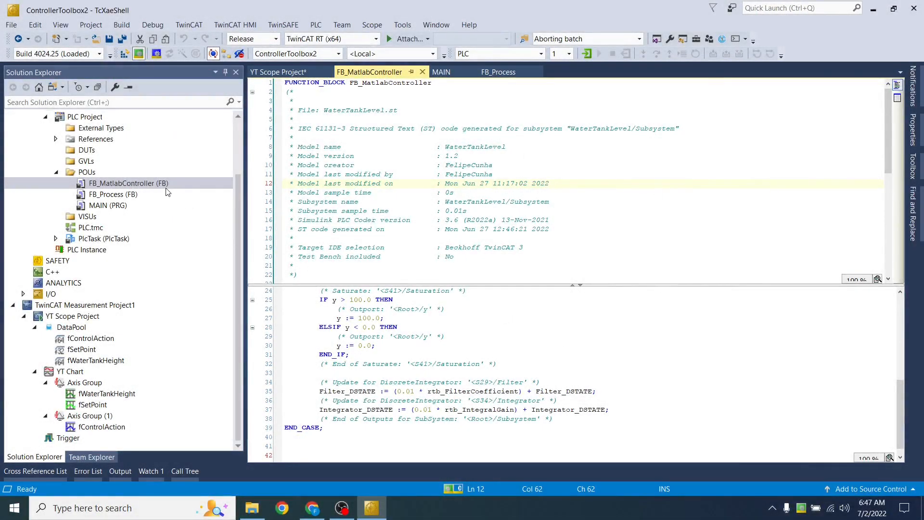
mouse_move(146, 187)
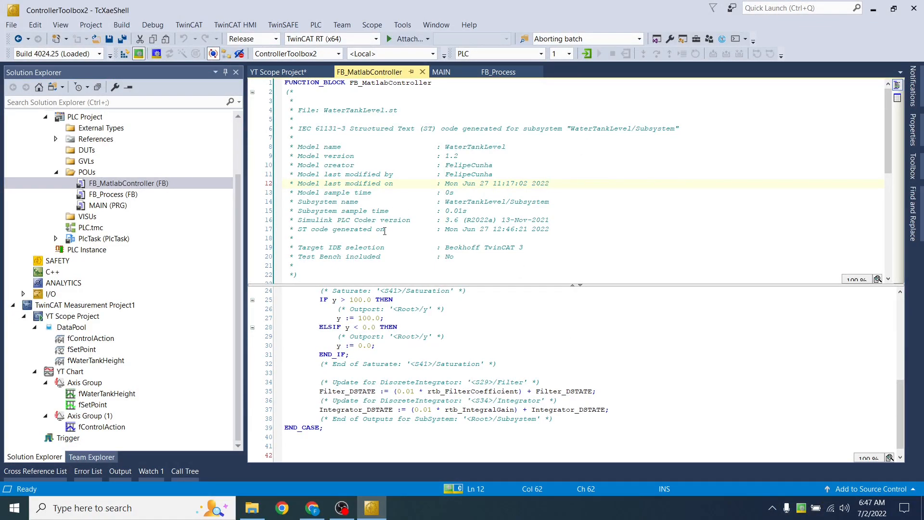
mouse_move(452, 132)
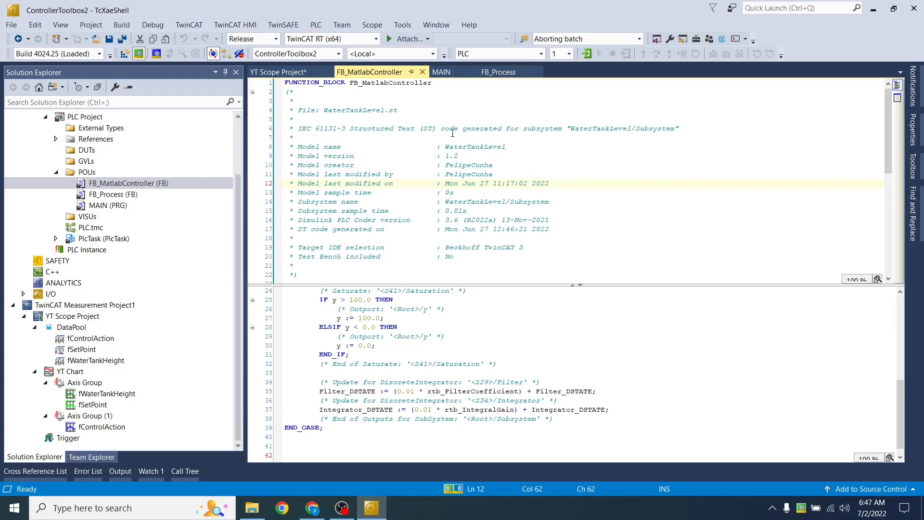
scroll("down", 3)
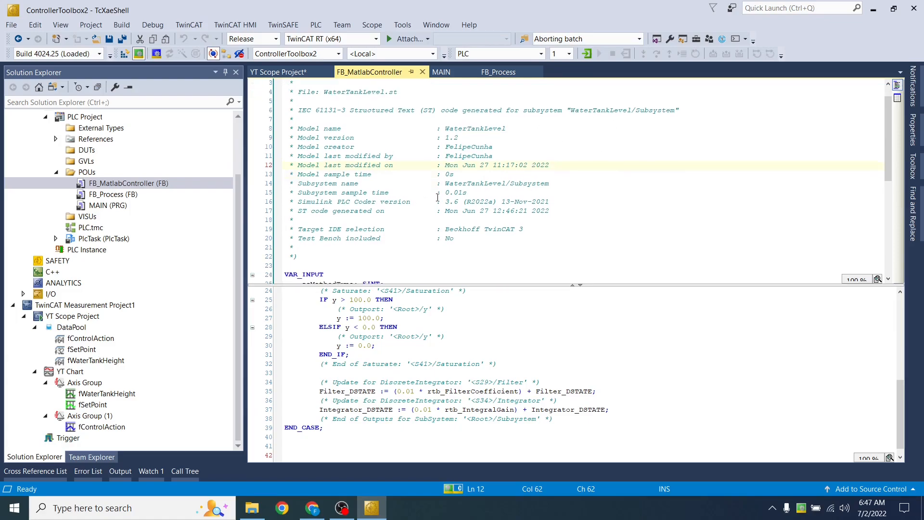
scroll("down", 3)
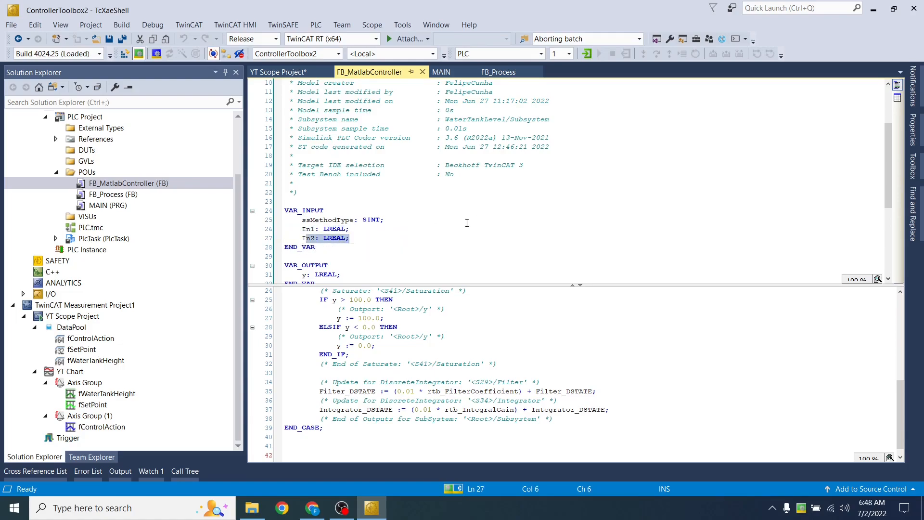
scroll("down", 3)
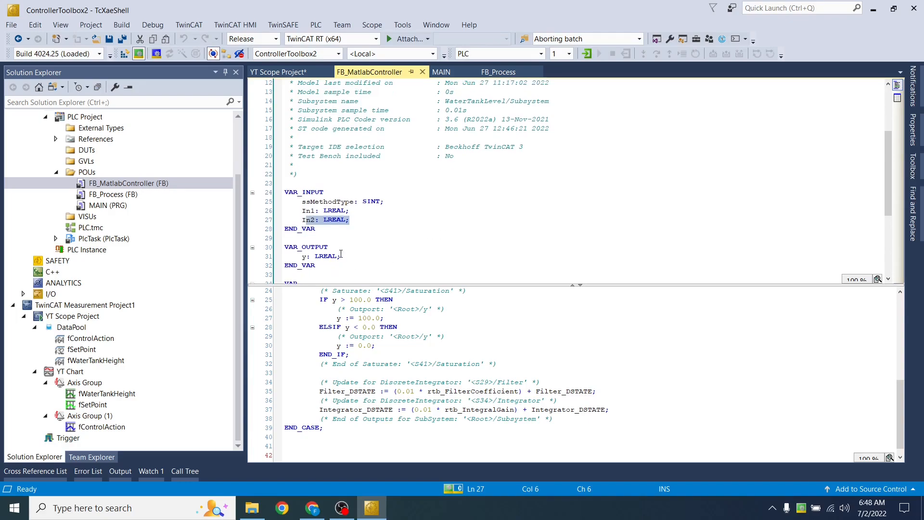
left_click(303, 256)
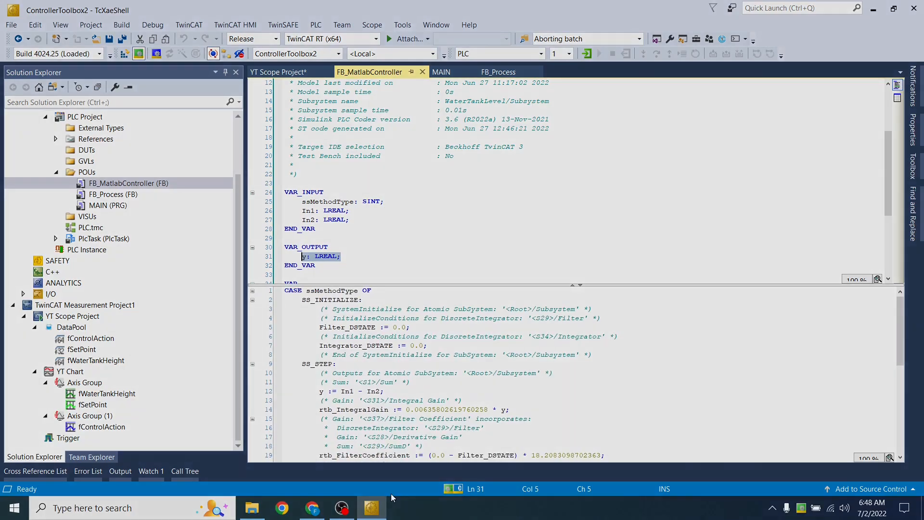
left_click(442, 72)
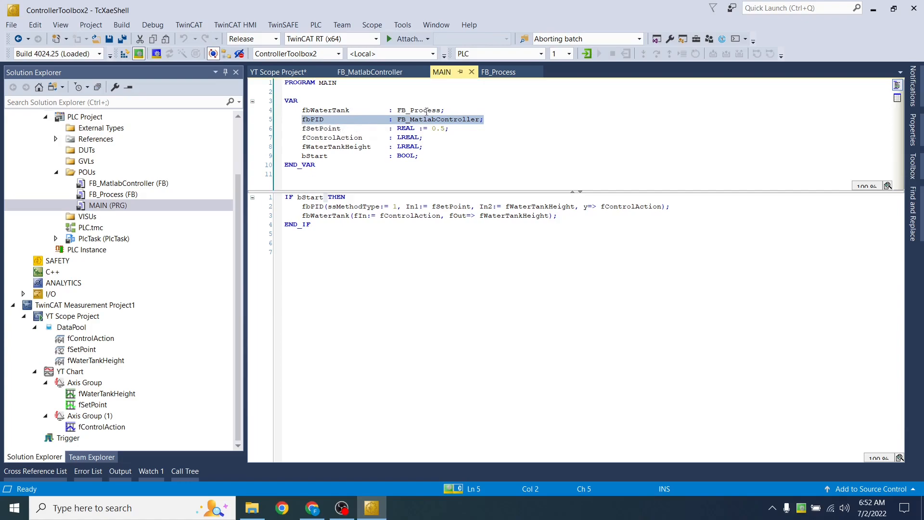
mouse_move(455, 119)
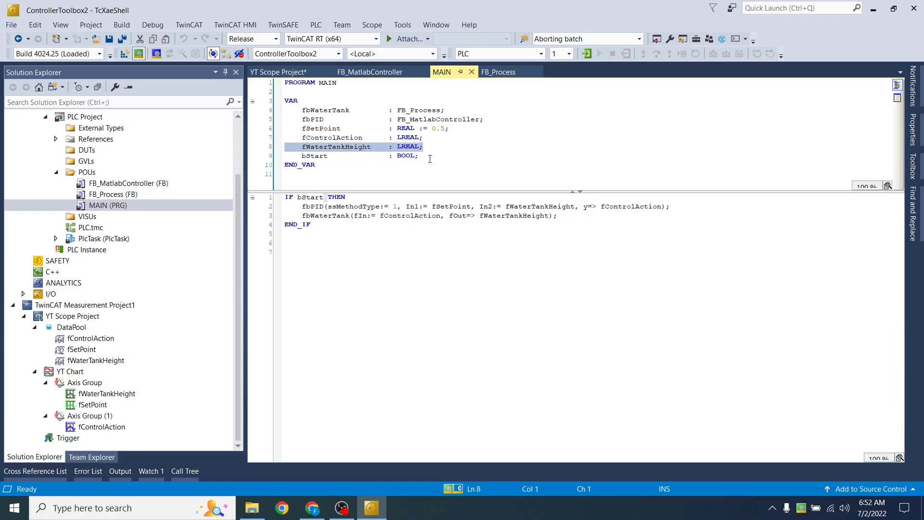
- Highlight the bStart start flag declaration in MAIN's variable list
left_click(316, 155)
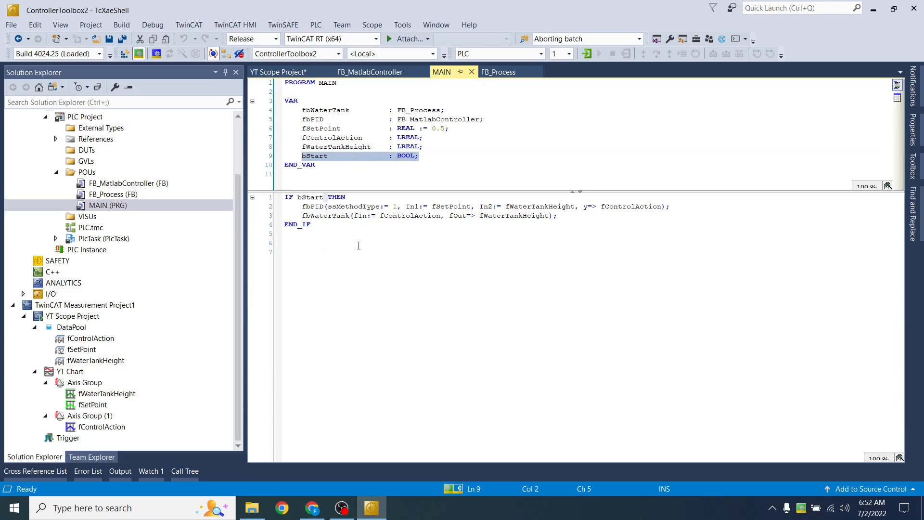
mouse_move(586, 53)
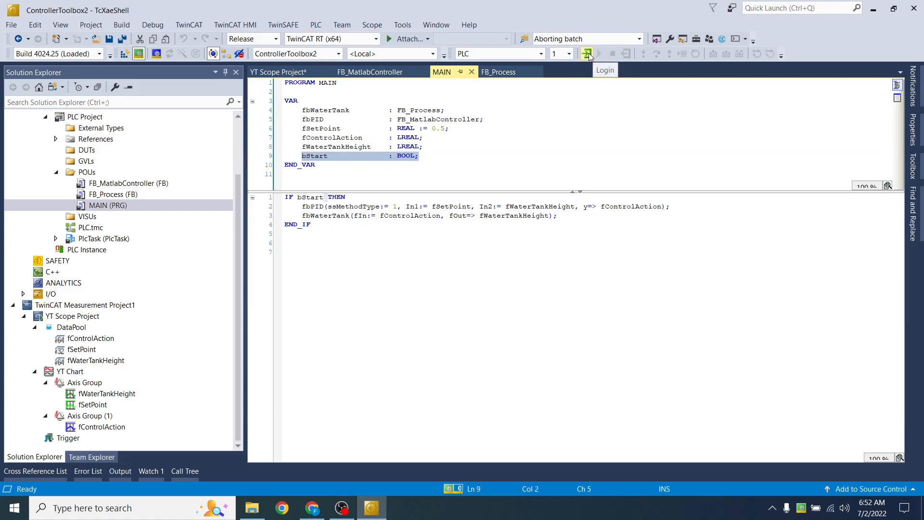
- Log in to the PLC runtime and view live MAIN values with bStart TRUE
left_click(586, 53)
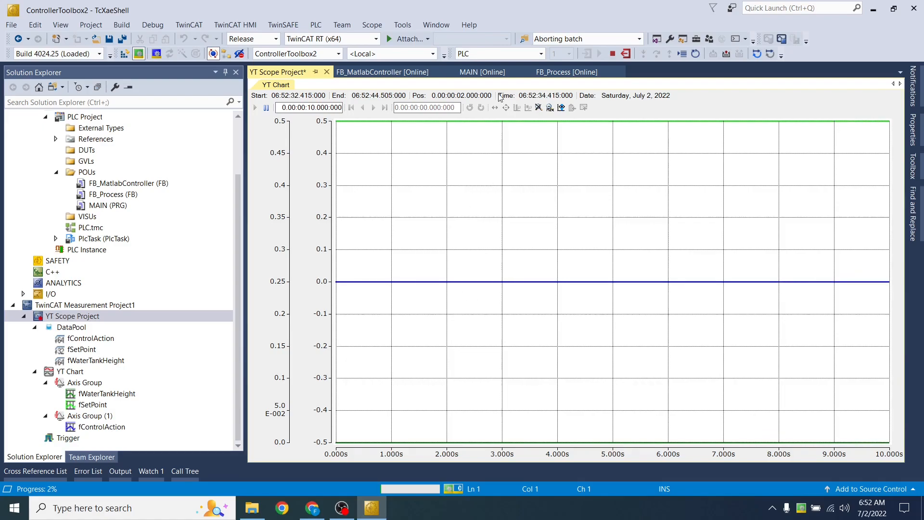
left_click(482, 72)
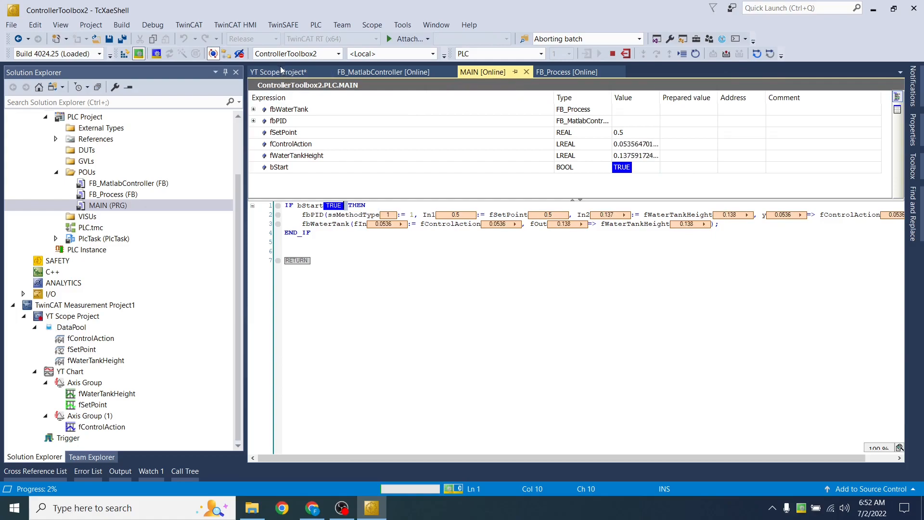
left_click(278, 71)
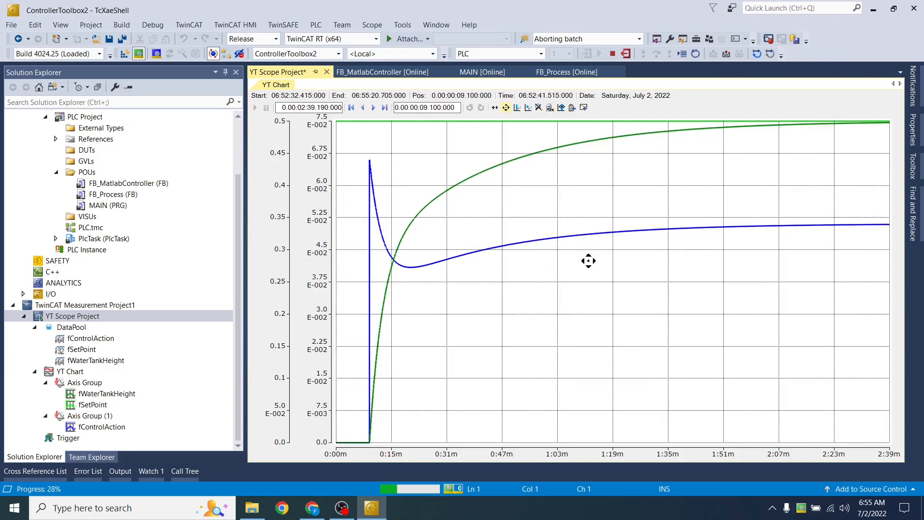
mouse_move(556, 321)
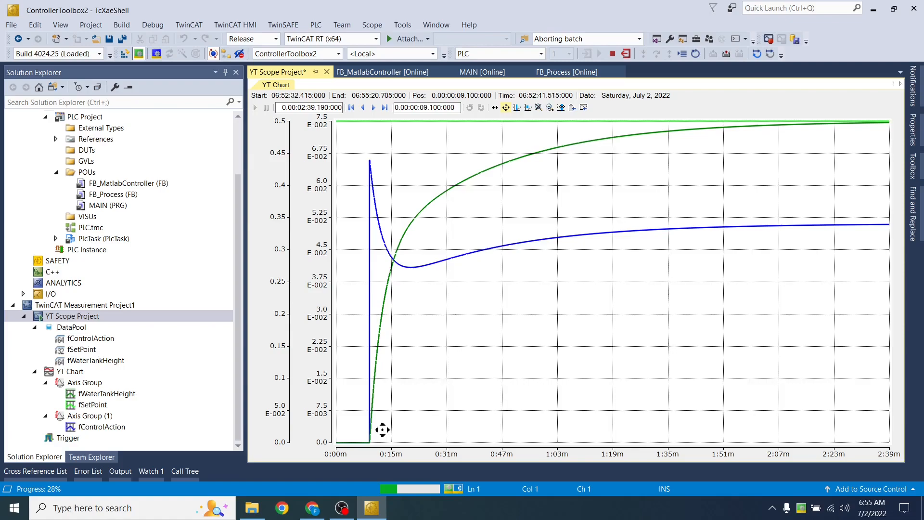
mouse_move(382, 342)
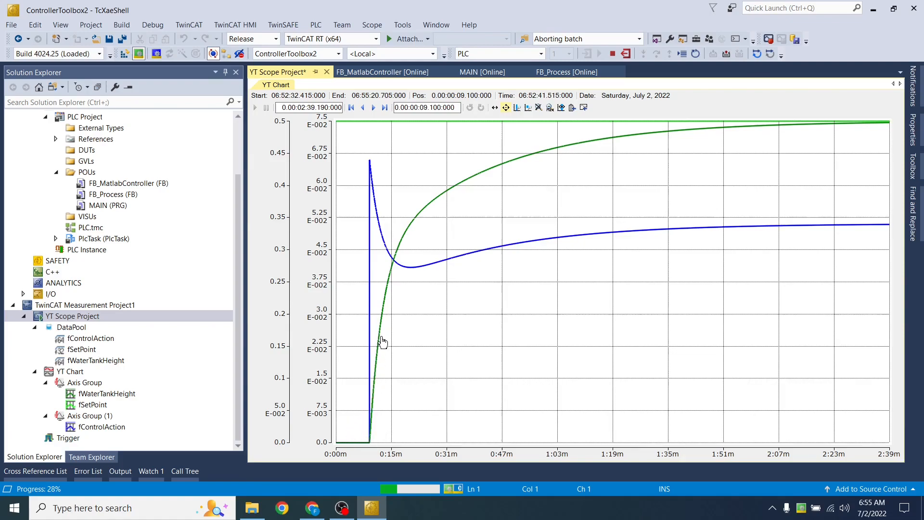
mouse_move(657, 121)
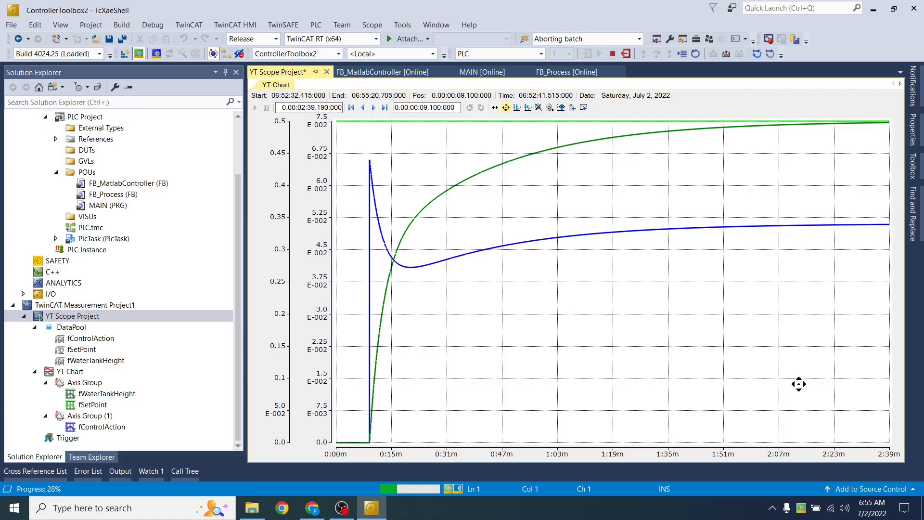
mouse_move(913, 445)
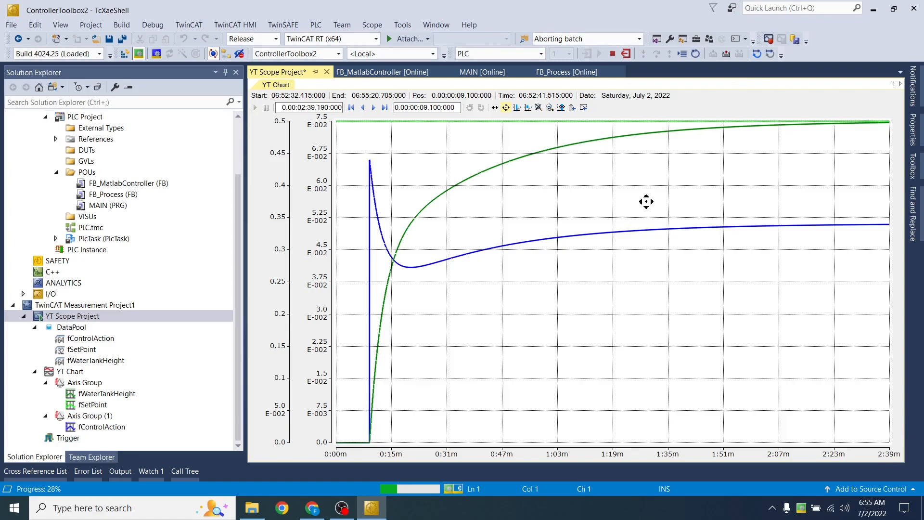
mouse_move(512, 349)
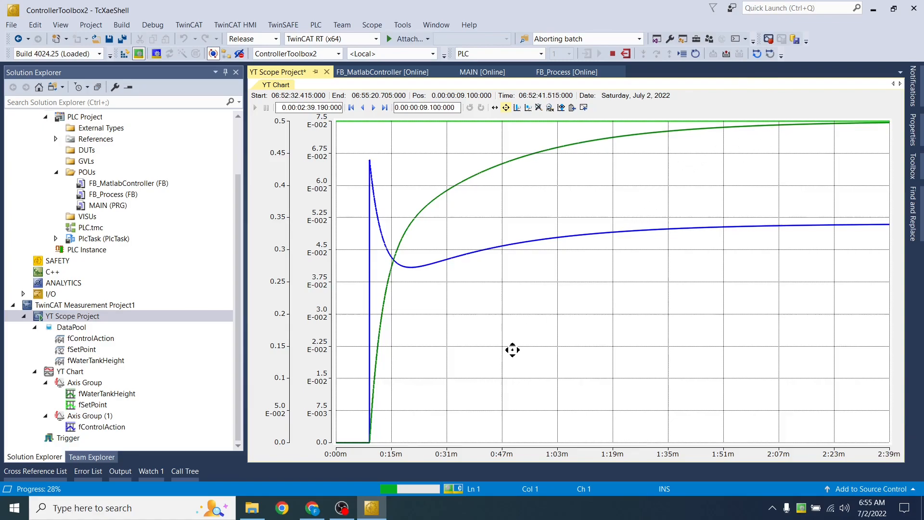
mouse_move(617, 141)
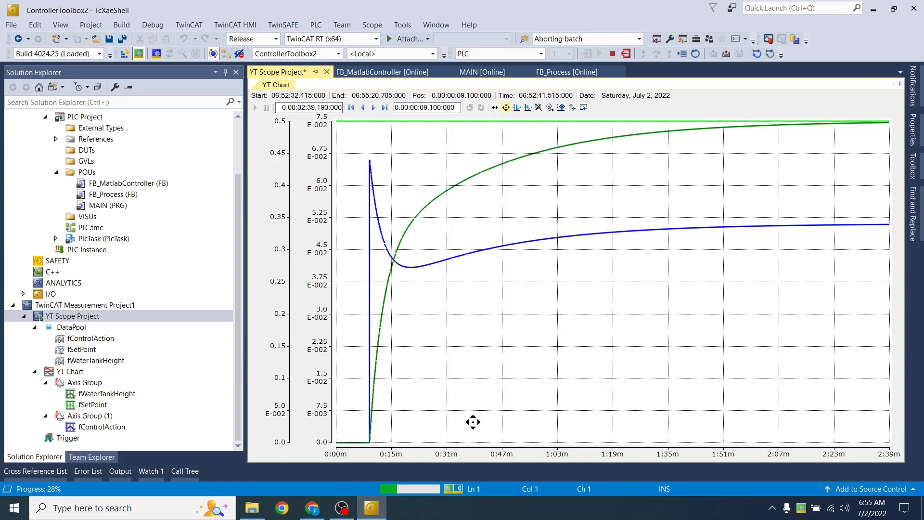
mouse_move(433, 329)
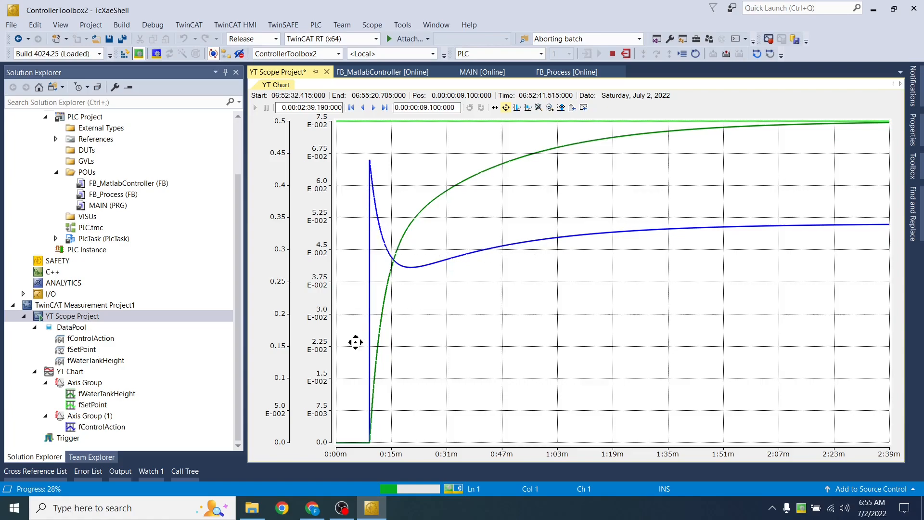
mouse_move(371, 155)
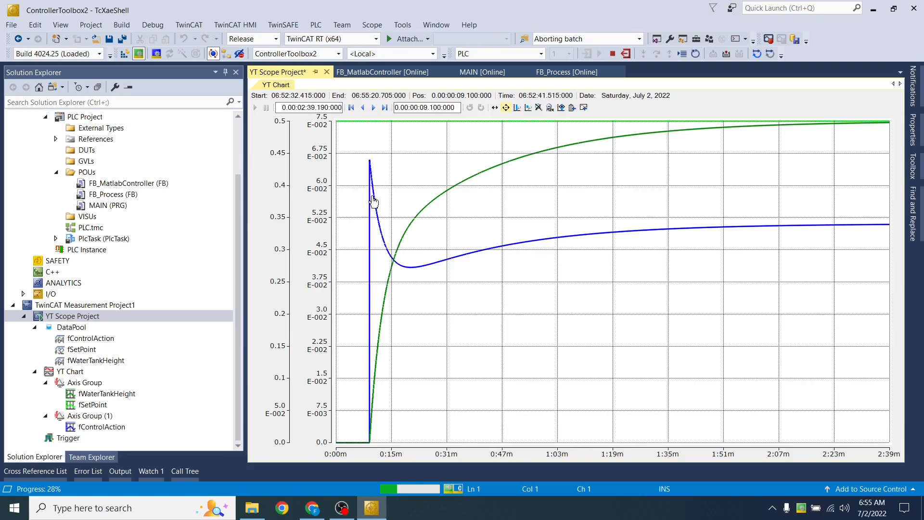
mouse_move(391, 258)
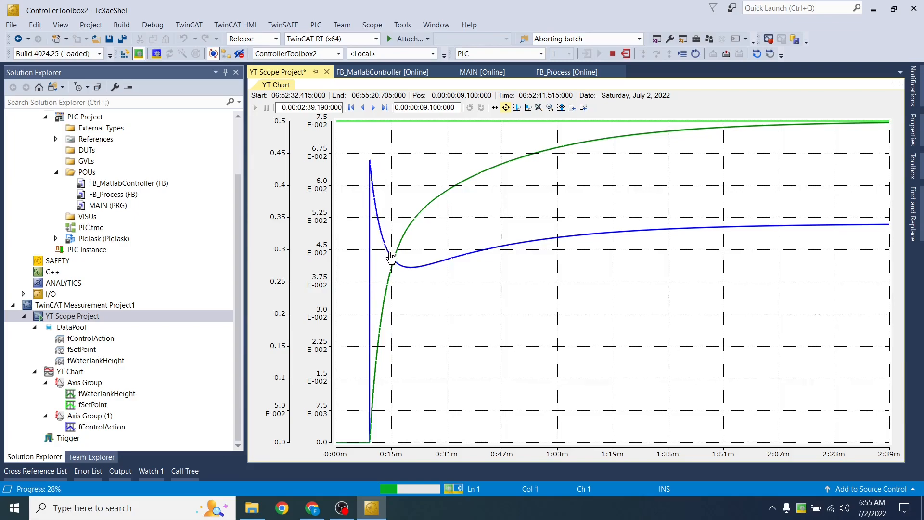
mouse_move(441, 257)
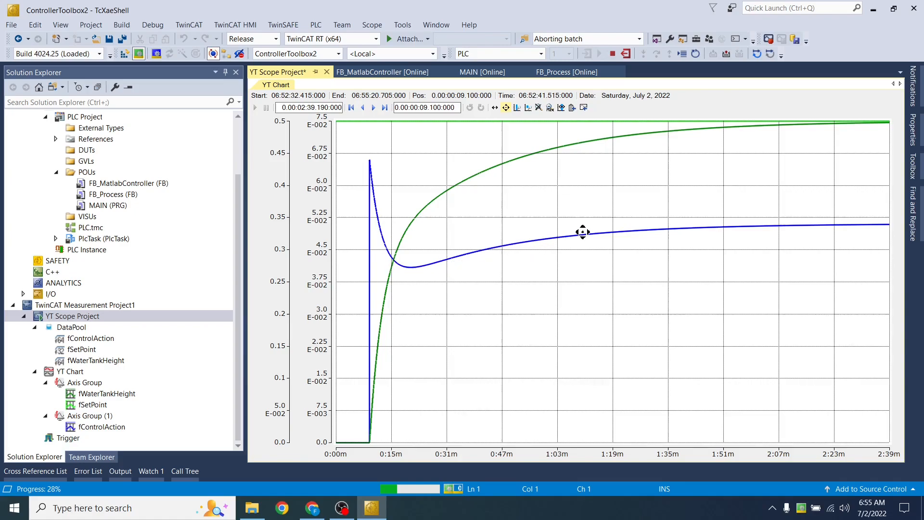
mouse_move(745, 222)
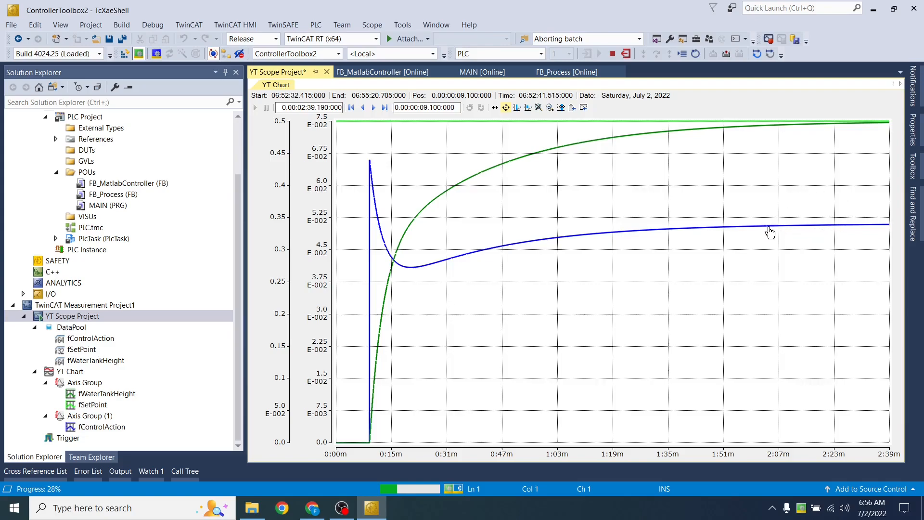
mouse_move(798, 231)
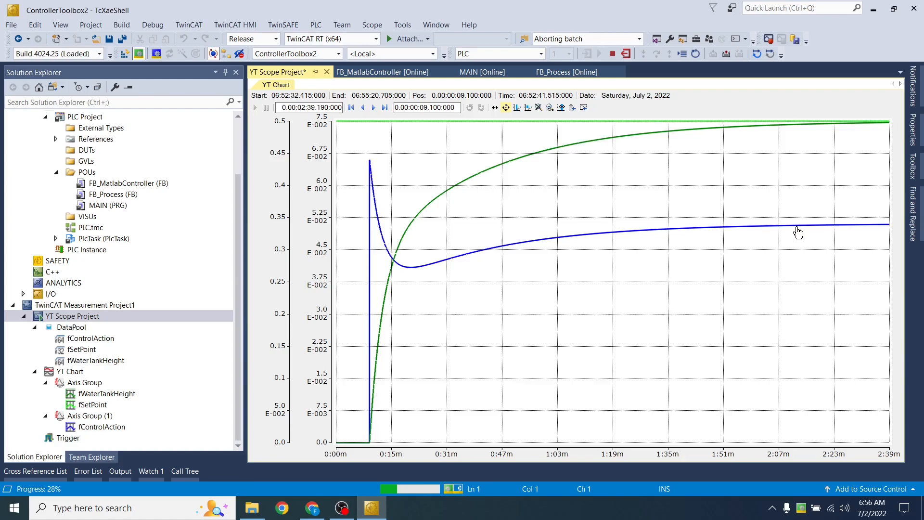
mouse_move(793, 288)
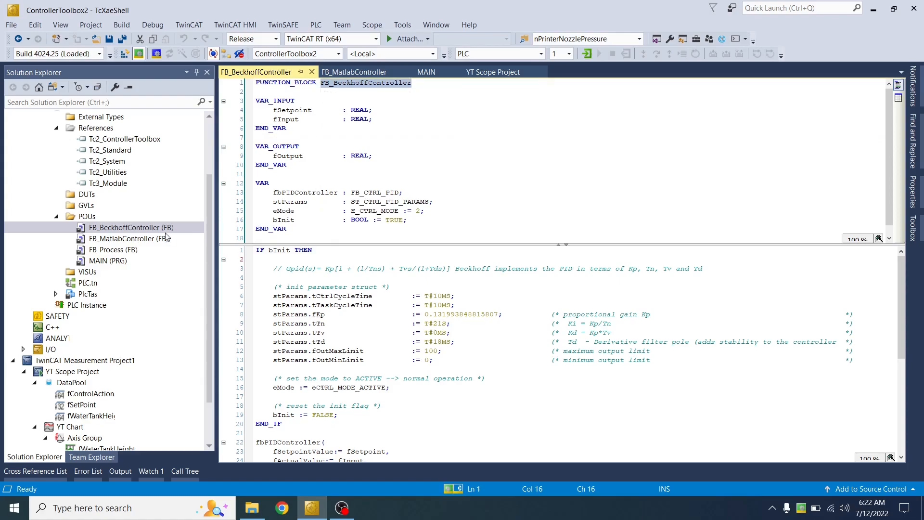
- Select FB_BeckhoffController and point out its stParams PID parameter struct declaration
left_click(129, 226)
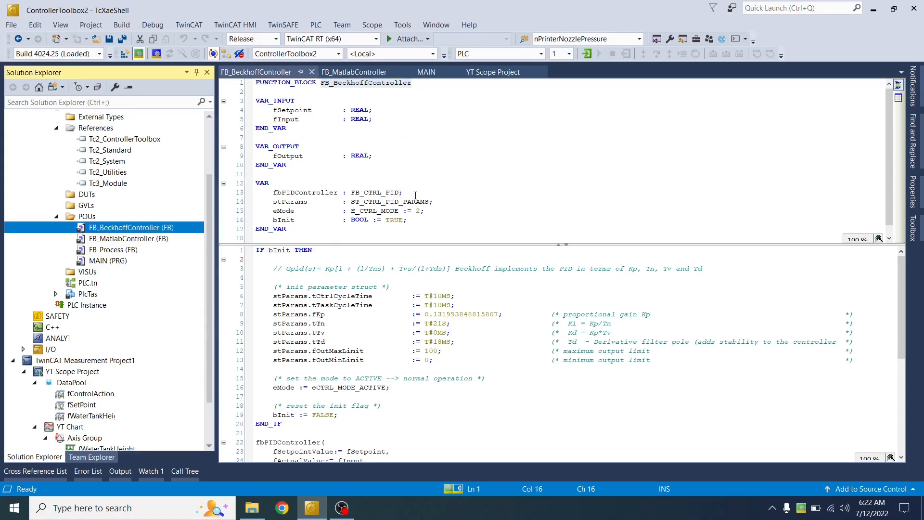
mouse_move(375, 192)
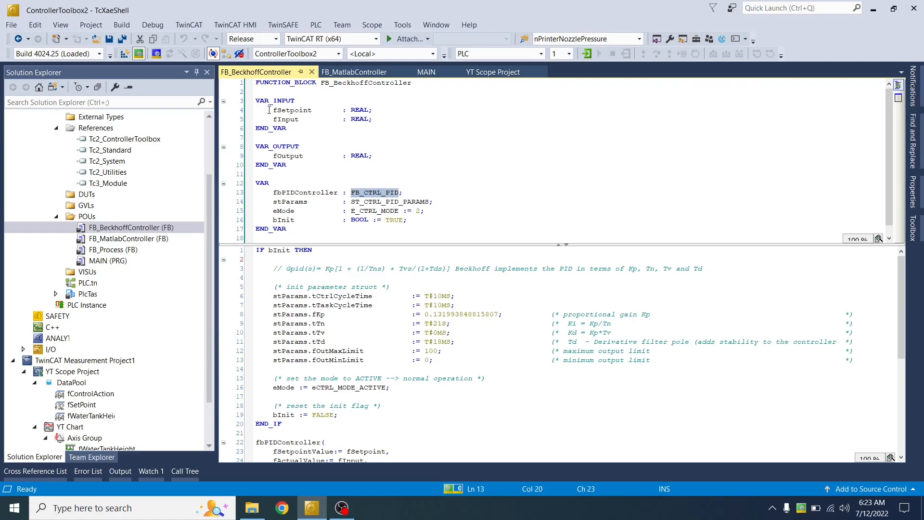
left_click(286, 119)
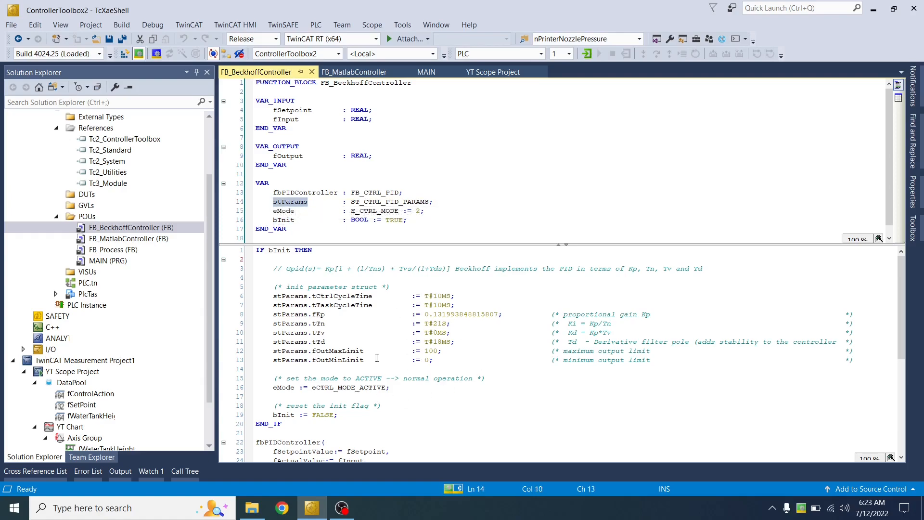
mouse_move(918, 277)
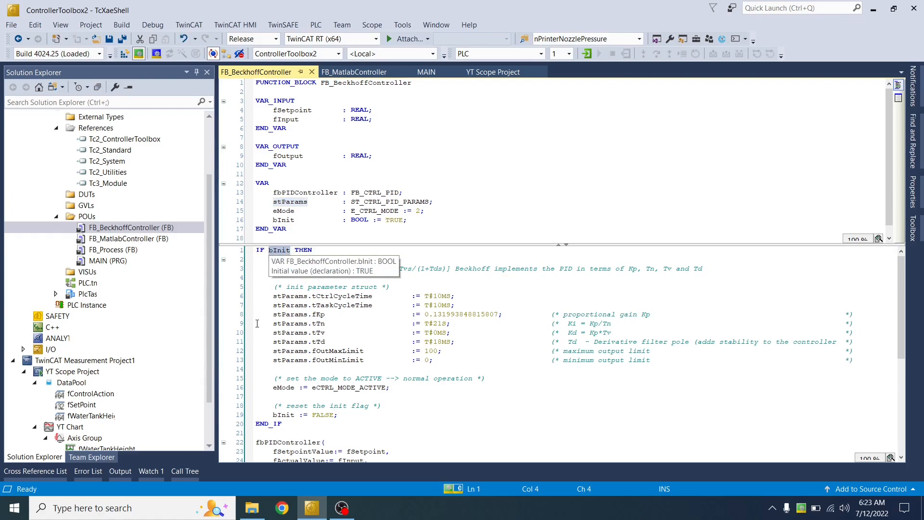
left_click_drag(273, 351, 339, 414)
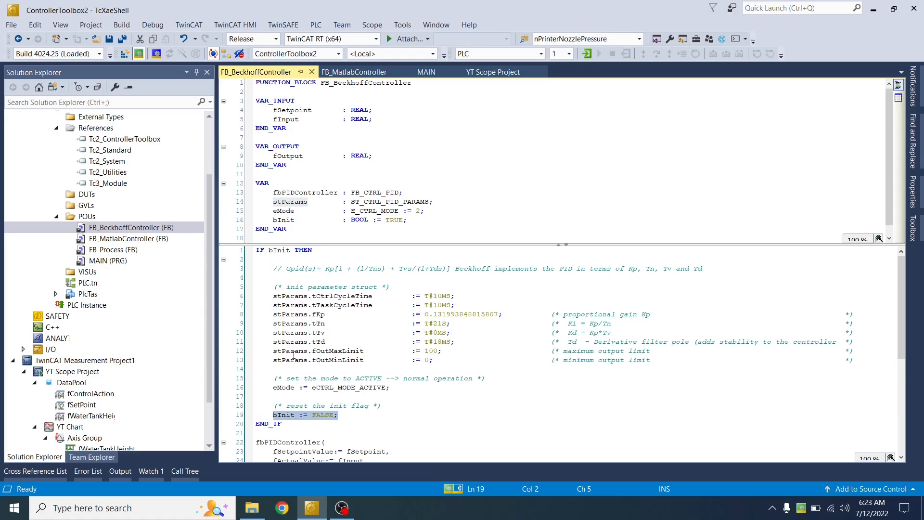
mouse_move(316, 341)
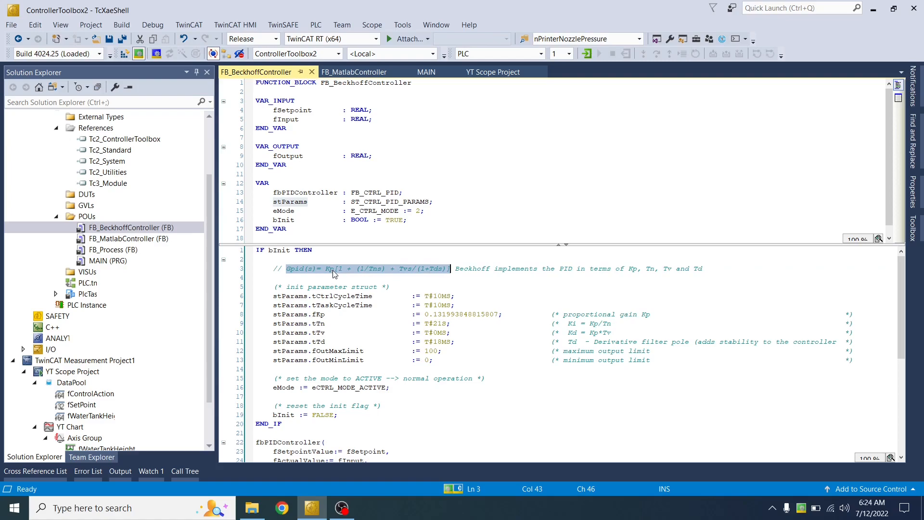
left_click(382, 268)
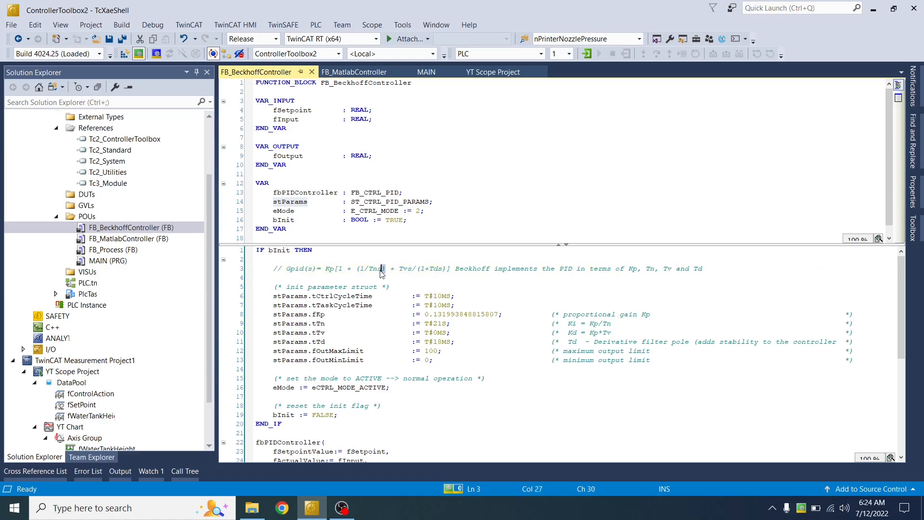
double_click(370, 269)
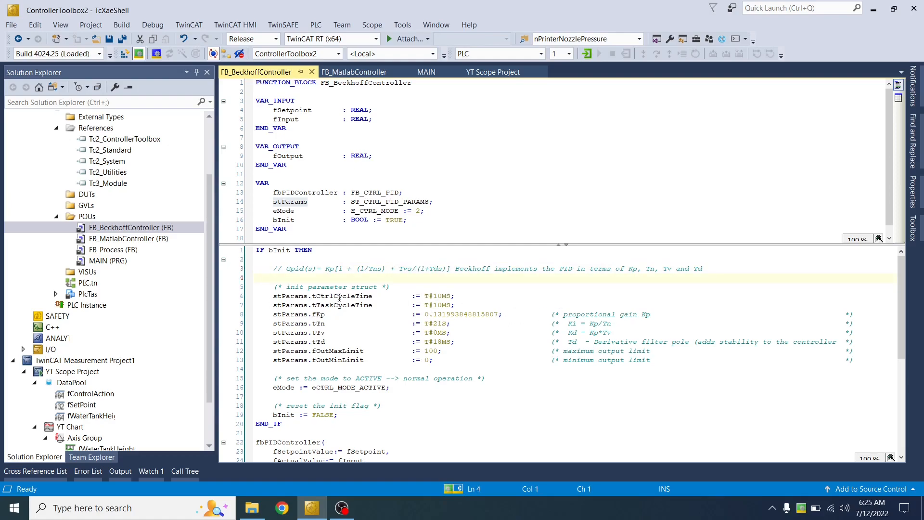
double_click(437, 296)
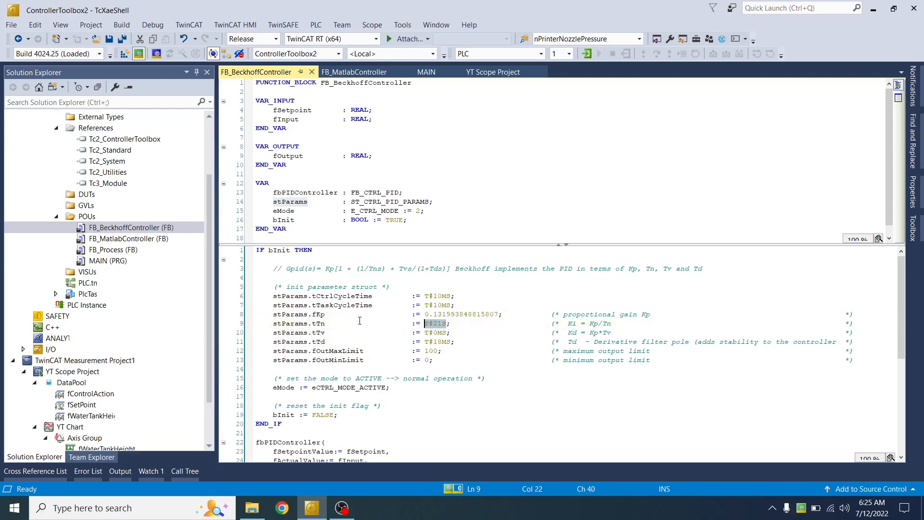
mouse_move(610, 327)
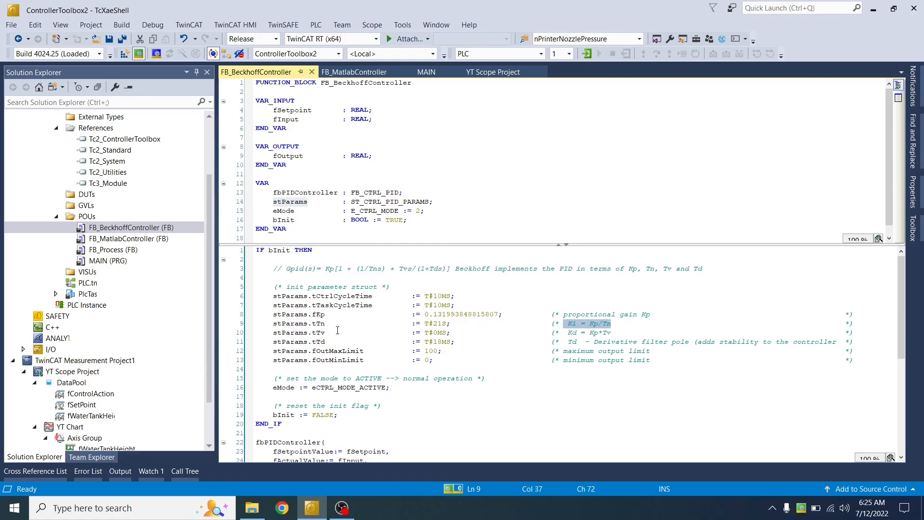
mouse_move(318, 333)
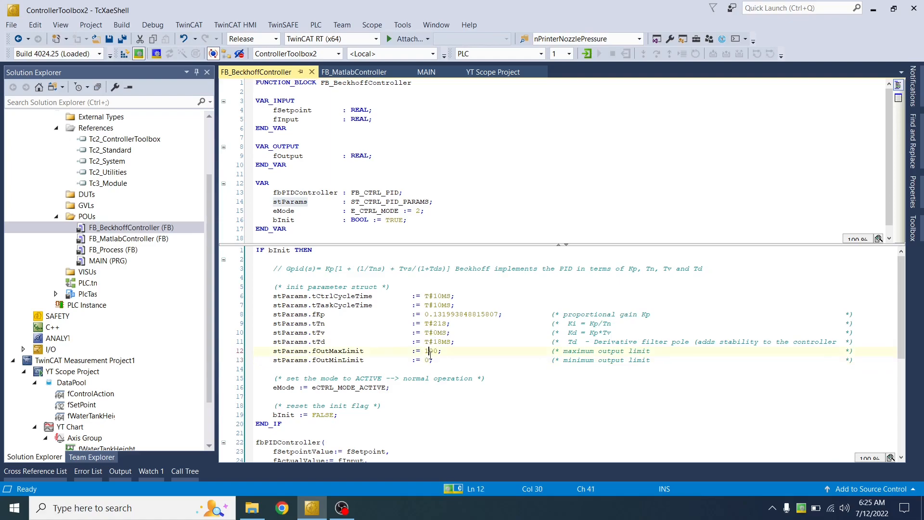
scroll("down", 3)
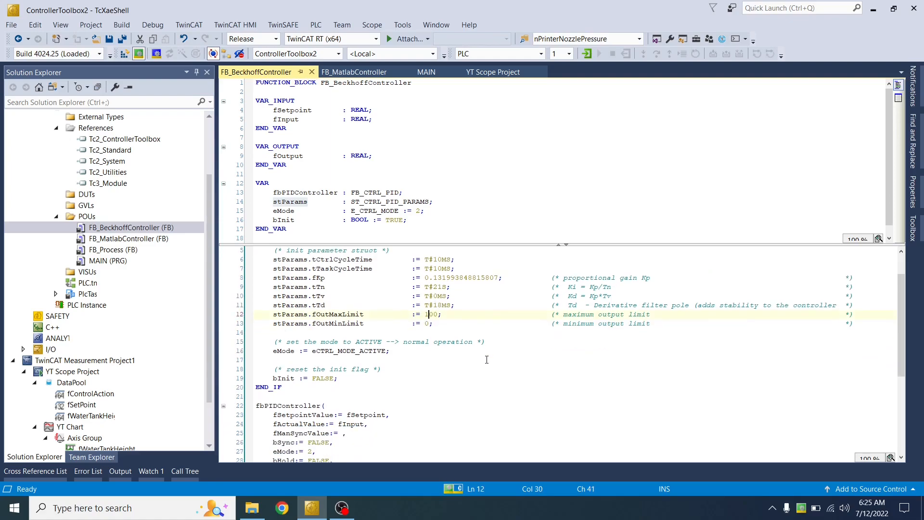
scroll("down", 3)
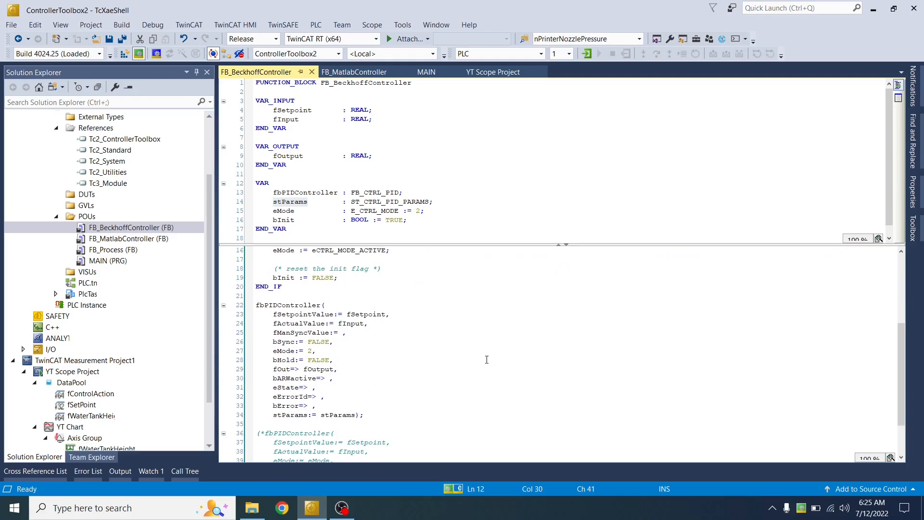
left_click_drag(256, 305, 364, 415)
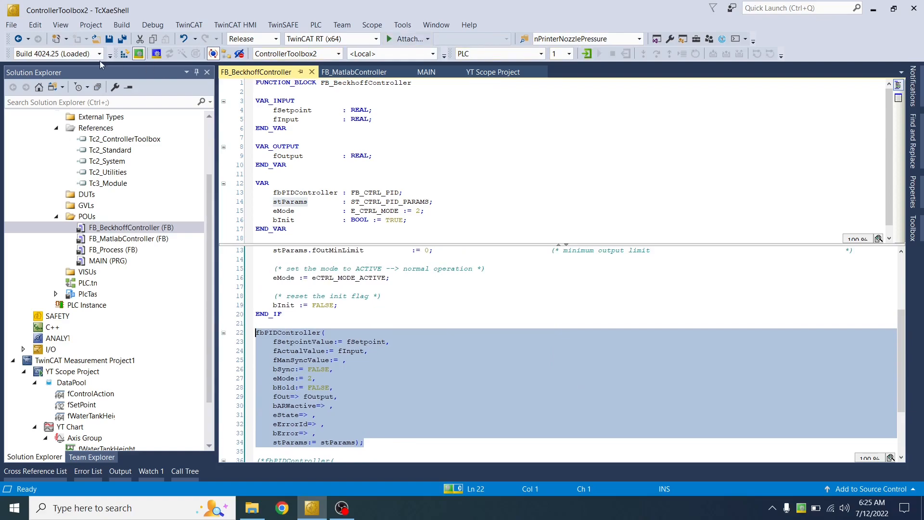
- Activate the configuration and confirm restarting TwinCAT in Run Mode
left_click(127, 54)
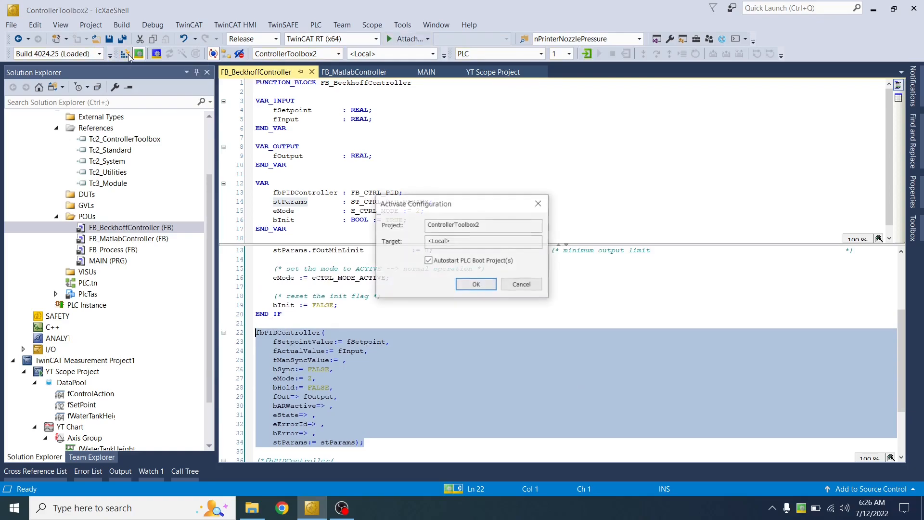
left_click(475, 284)
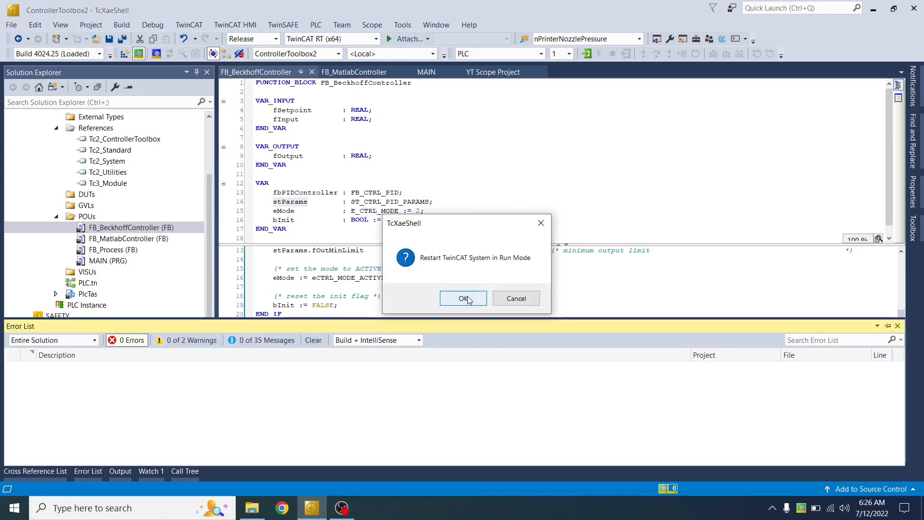
left_click(462, 297)
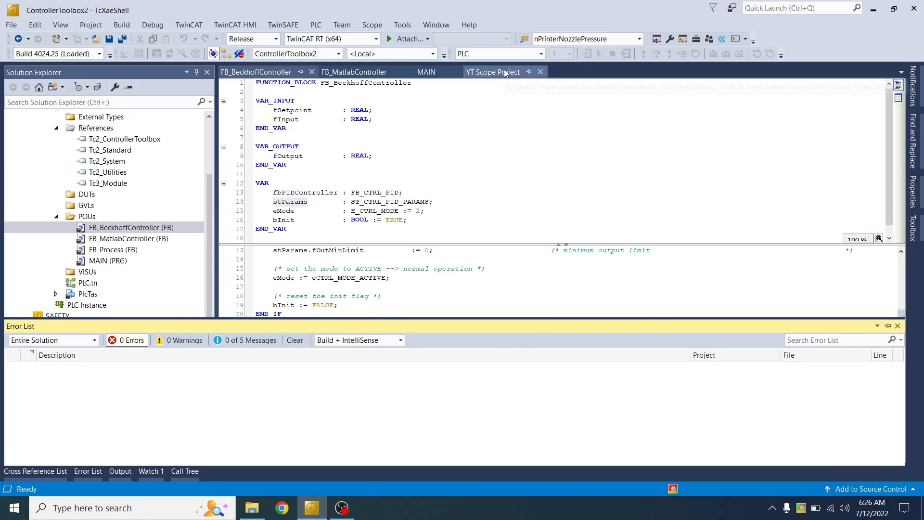
mouse_move(493, 71)
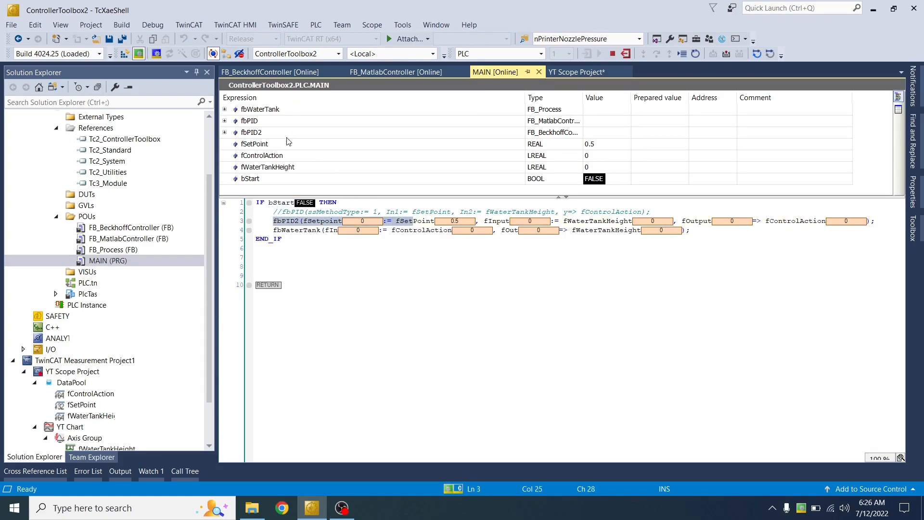
- Set bStart to TRUE and start the YT Scope recording of tank signals
left_click(252, 132)
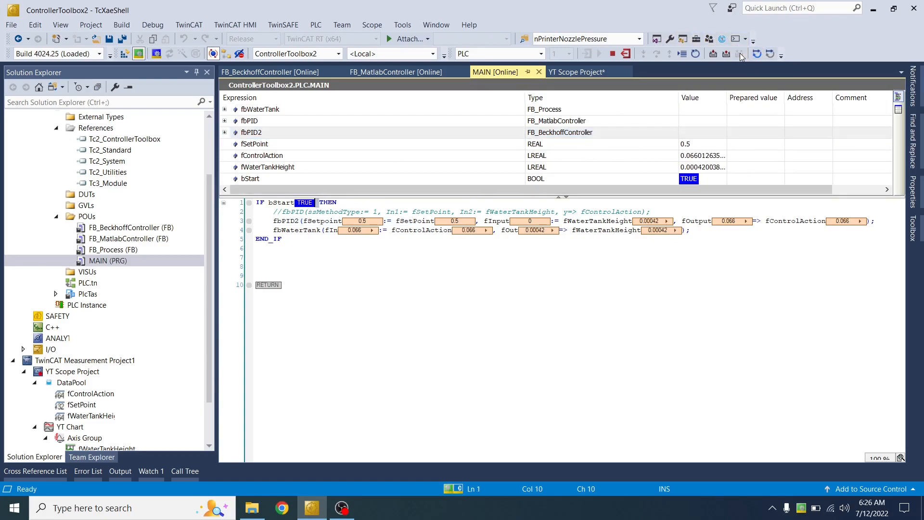
left_click(577, 71)
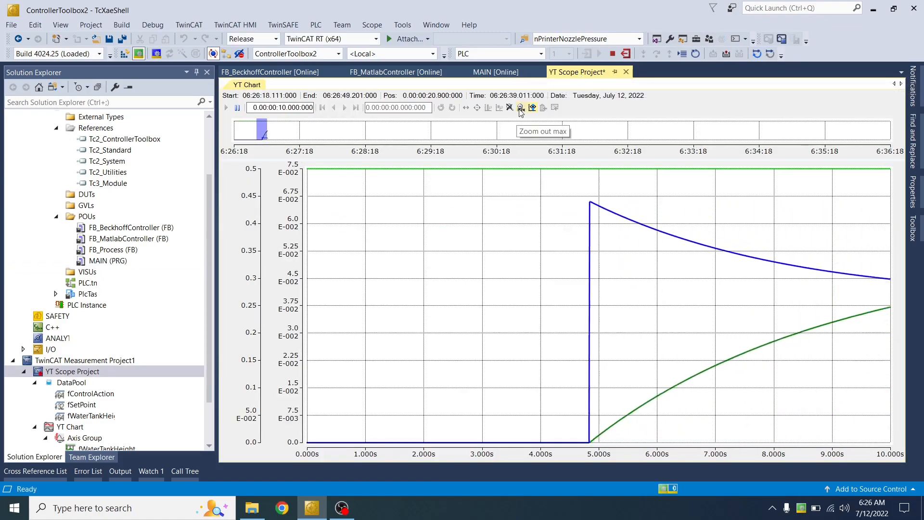
- Zoom the scope out to the full ~2.5-minute tank height recording
left_click(520, 108)
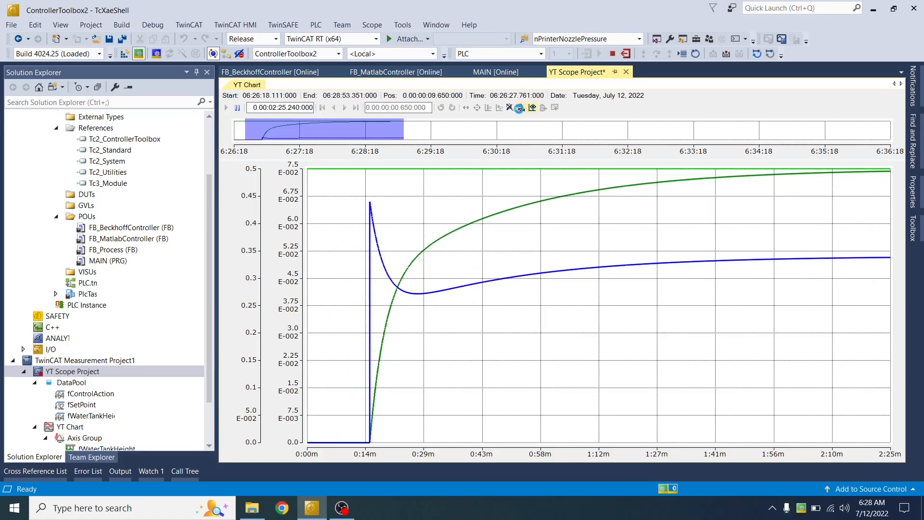
left_click(520, 107)
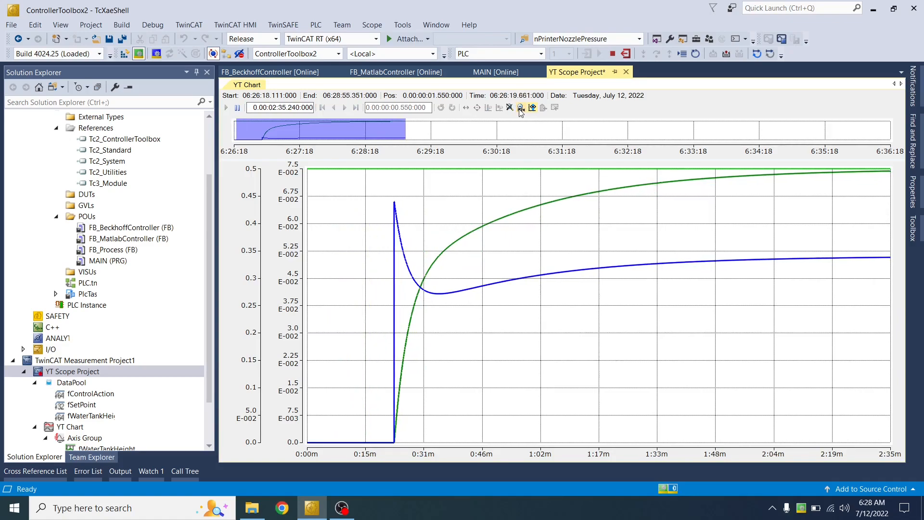